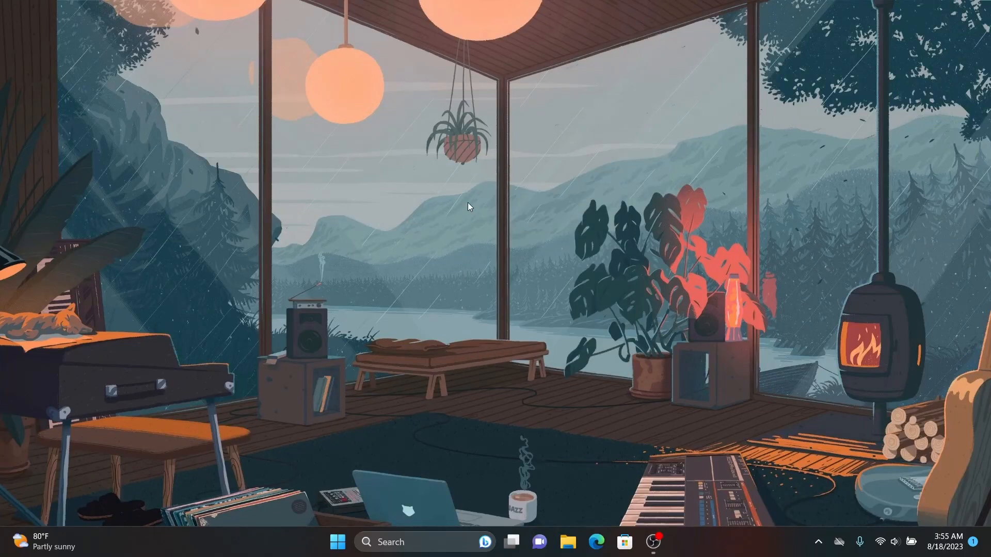
{"action": "mouse_move", "coordinate": [474, 218]}
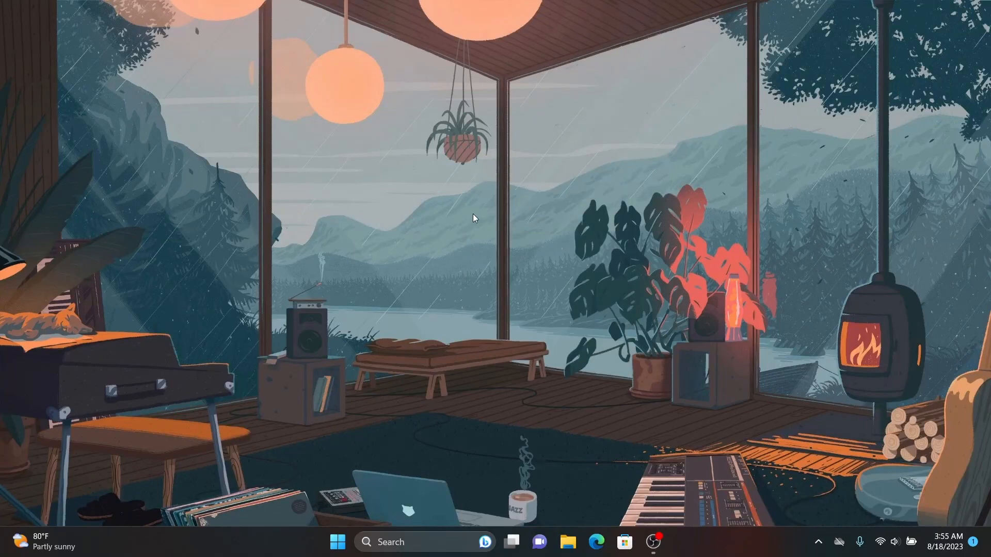
{"action": "mouse_move", "coordinate": [428, 157]}
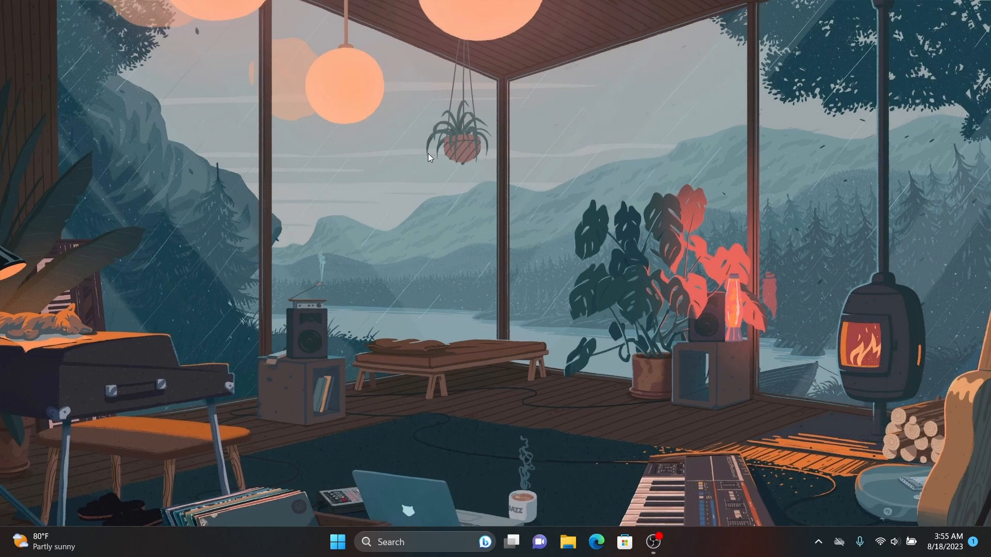
{"action": "mouse_move", "coordinate": [596, 542]}
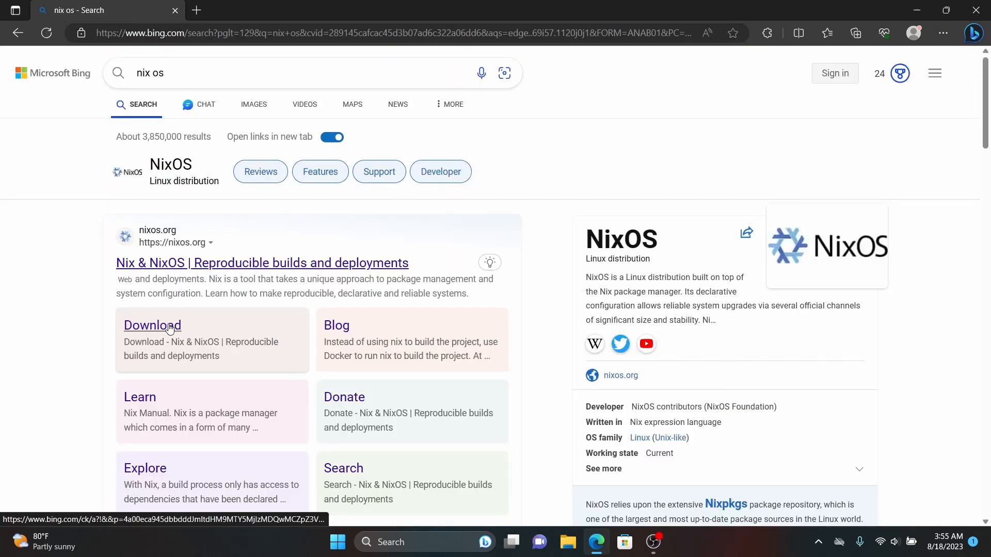
Reach the NixOS 23.05 graphical ISO download options on nixos.org
{"action": "left_click", "coordinate": [152, 325]}
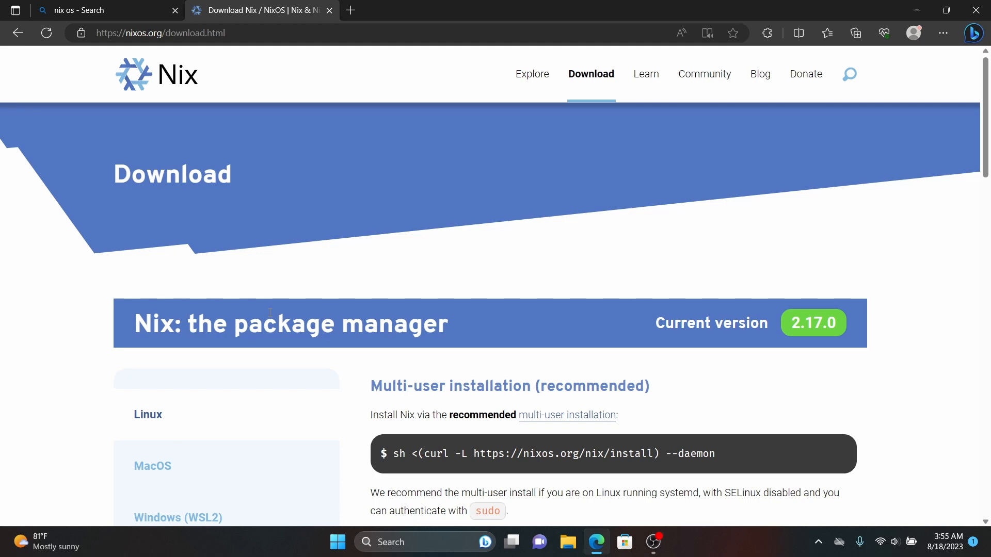
{"action": "scroll", "scroll_direction": "down", "scroll_amount": 3}
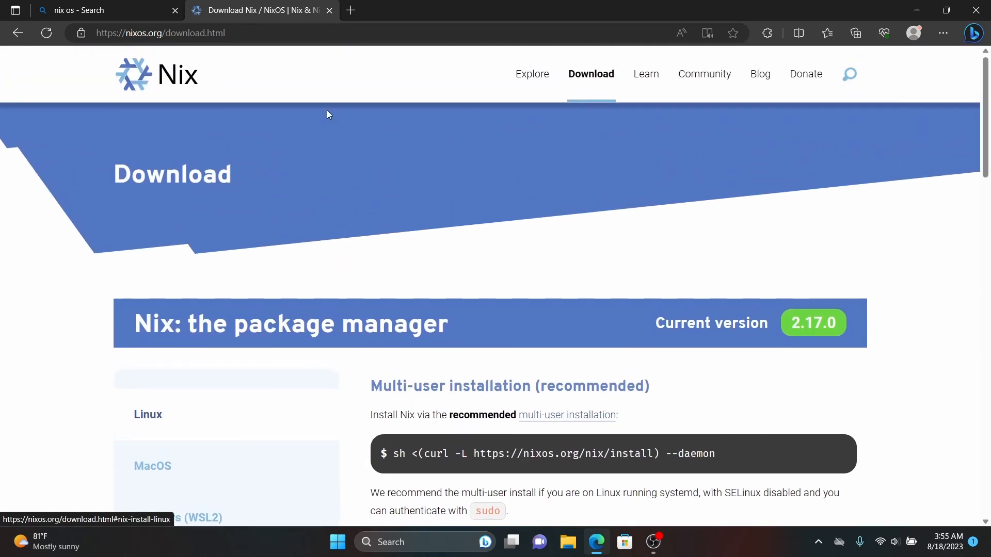
{"action": "scroll", "scroll_direction": "down", "scroll_amount": 3}
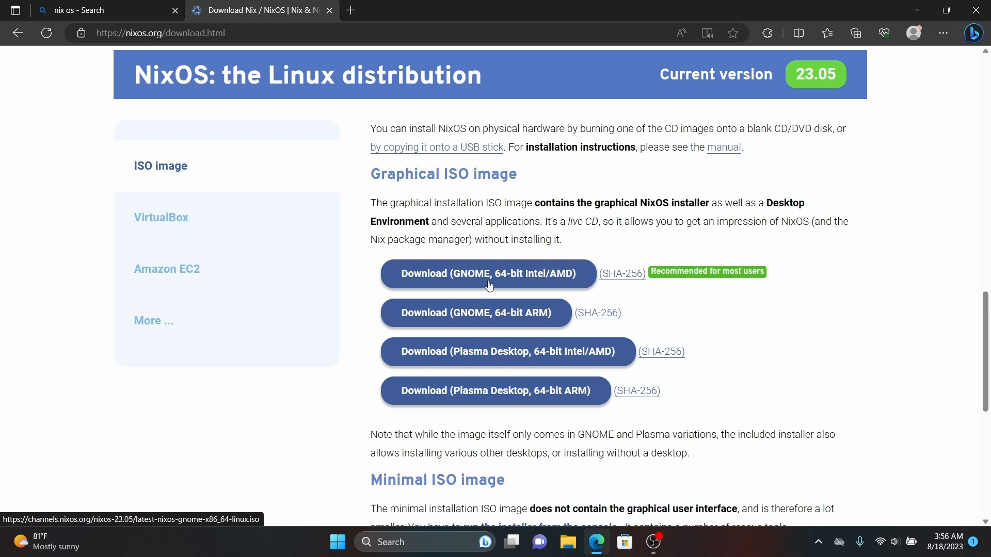
Search 'rufus' in a new tab and reach the official rufus.ie download page
{"action": "left_click", "coordinate": [504, 9]}
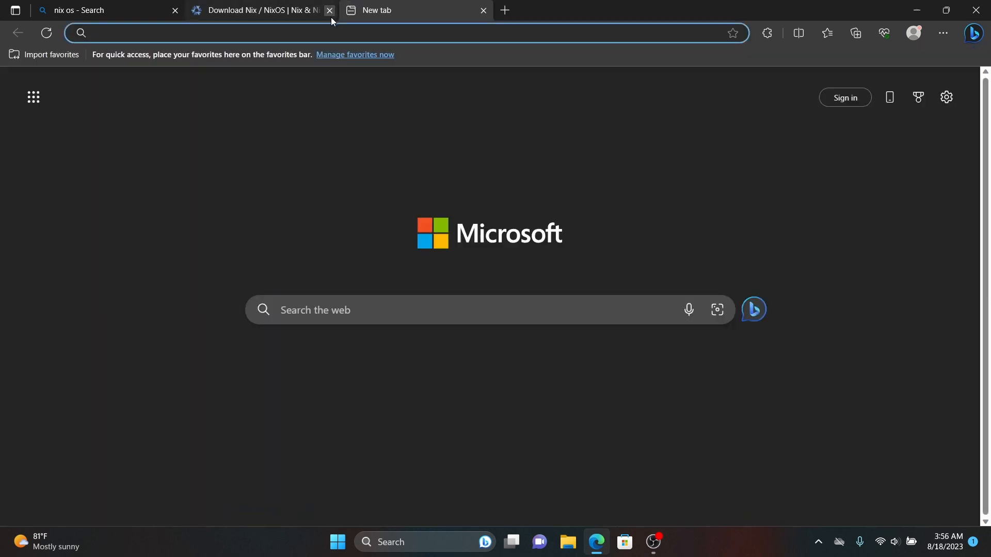
{"action": "type", "text": "rufus"}
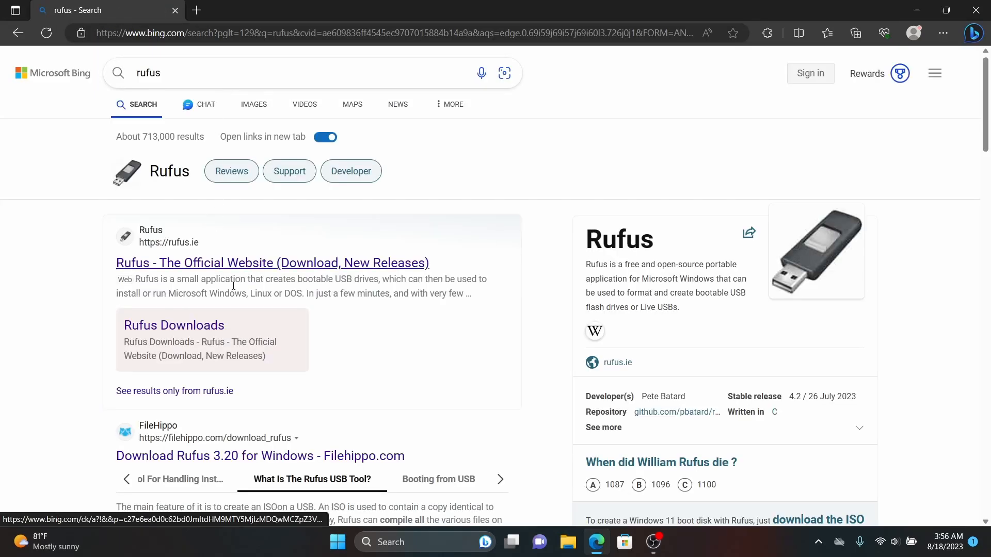
{"action": "left_click", "coordinate": [272, 263]}
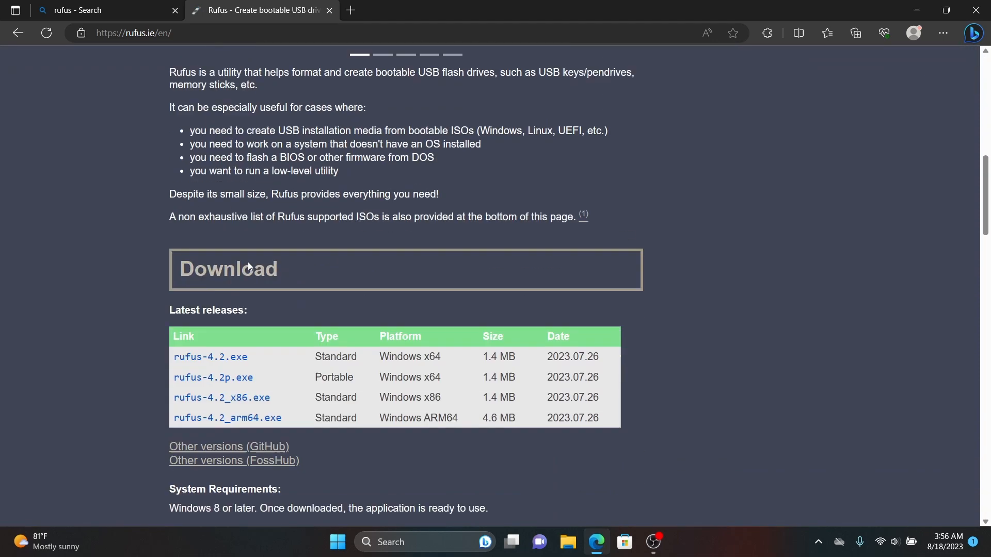
{"action": "scroll", "scroll_direction": "down", "scroll_amount": 3}
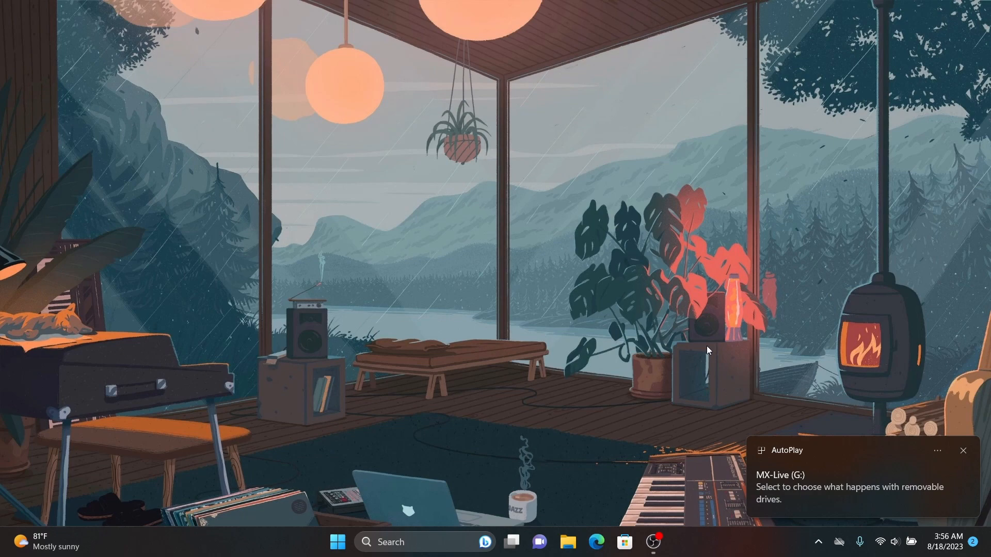
Select rufus-4.2 in the Downloads folder next to the NixOS GNOME ISO
{"action": "left_click", "coordinate": [567, 541]}
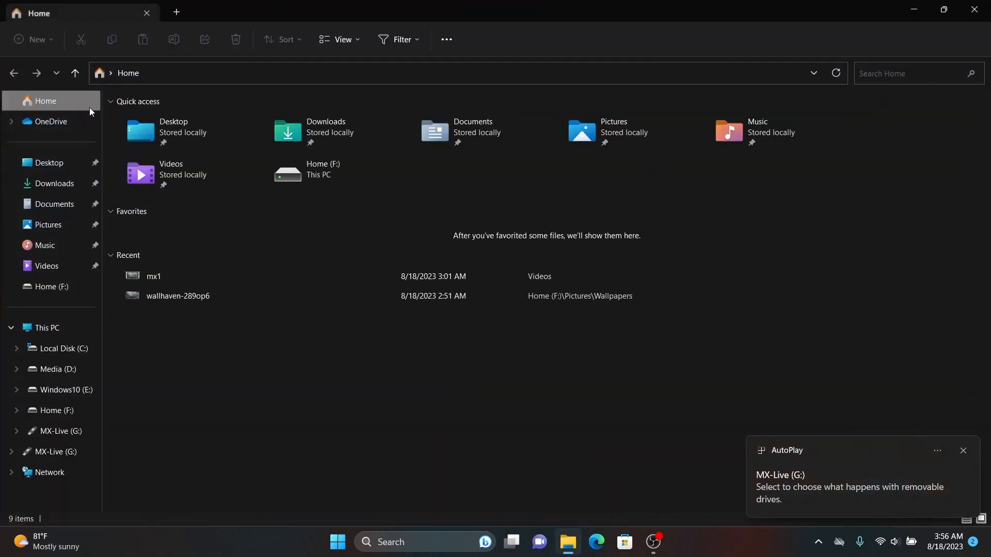
{"action": "left_click", "coordinate": [54, 183]}
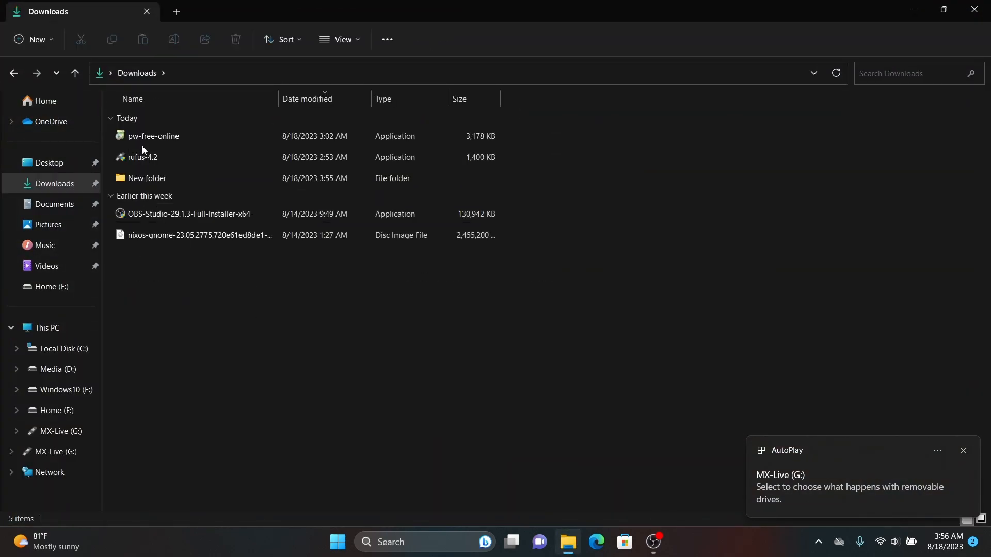
{"action": "left_click", "coordinate": [141, 157]}
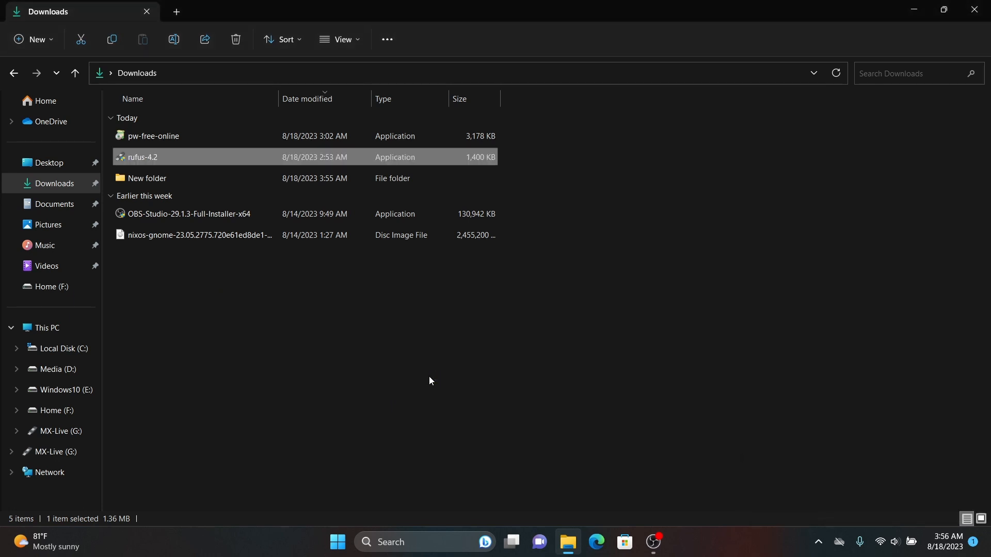
Load the NixOS GNOME 23.05 ISO in Rufus with a GPT partition scheme
{"action": "double_click", "coordinate": [143, 157]}
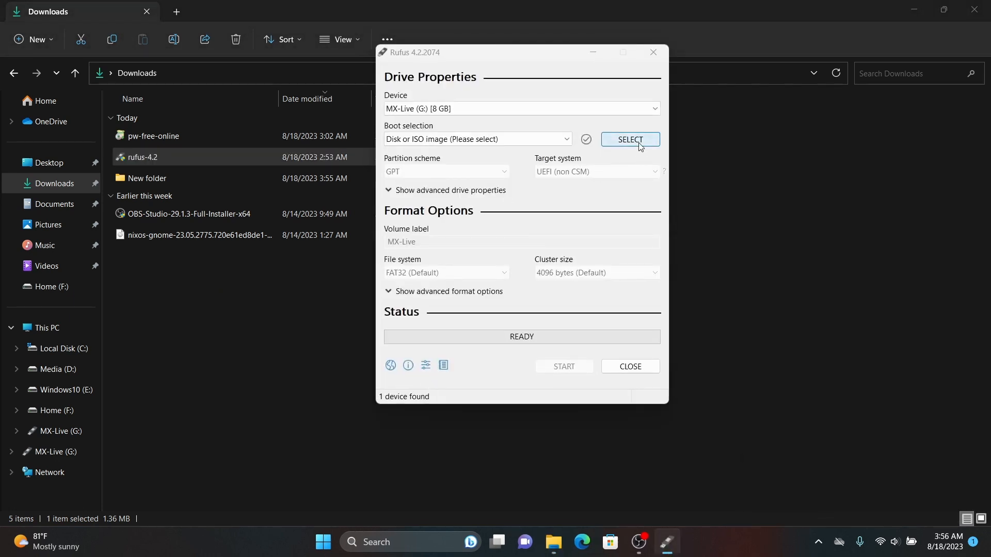
{"action": "left_click", "coordinate": [630, 140]}
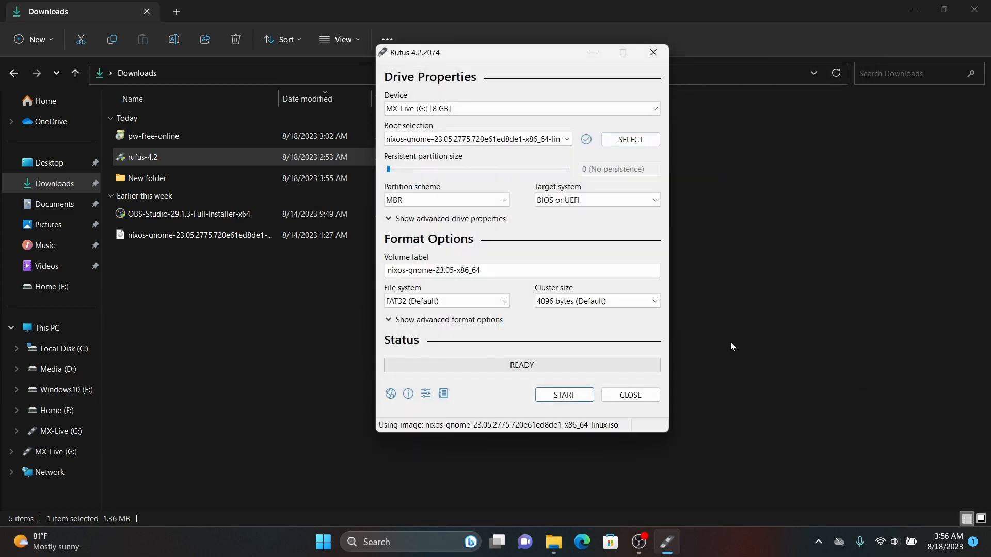
{"action": "left_click", "coordinate": [446, 199]}
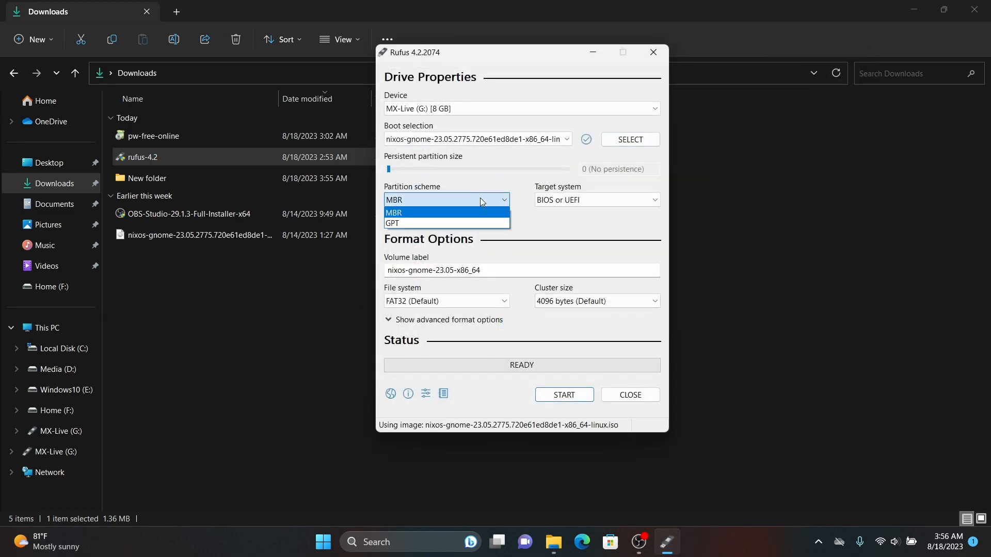
{"action": "left_click", "coordinate": [392, 223]}
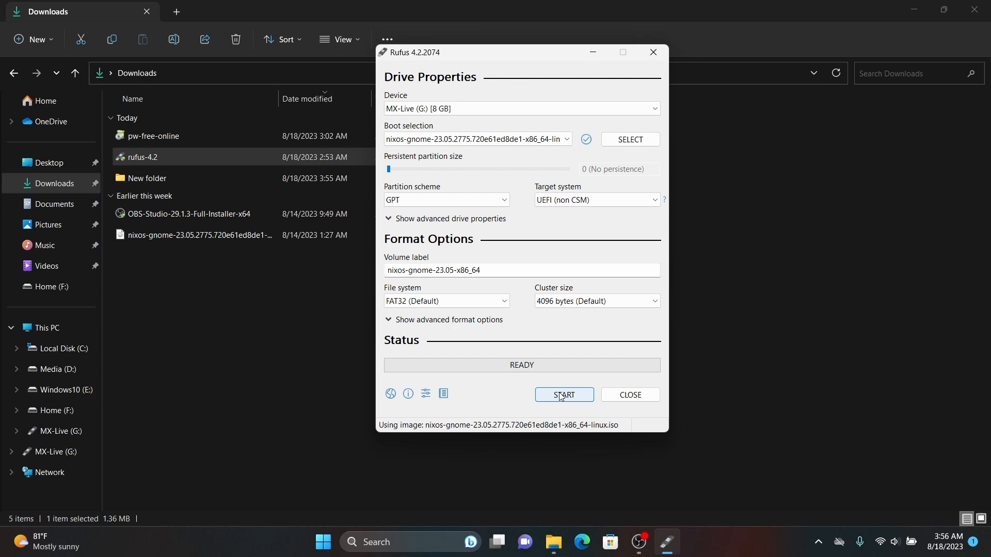
Write the image to the USB drive in ISO mode and close Rufus when done
{"action": "left_click", "coordinate": [563, 394]}
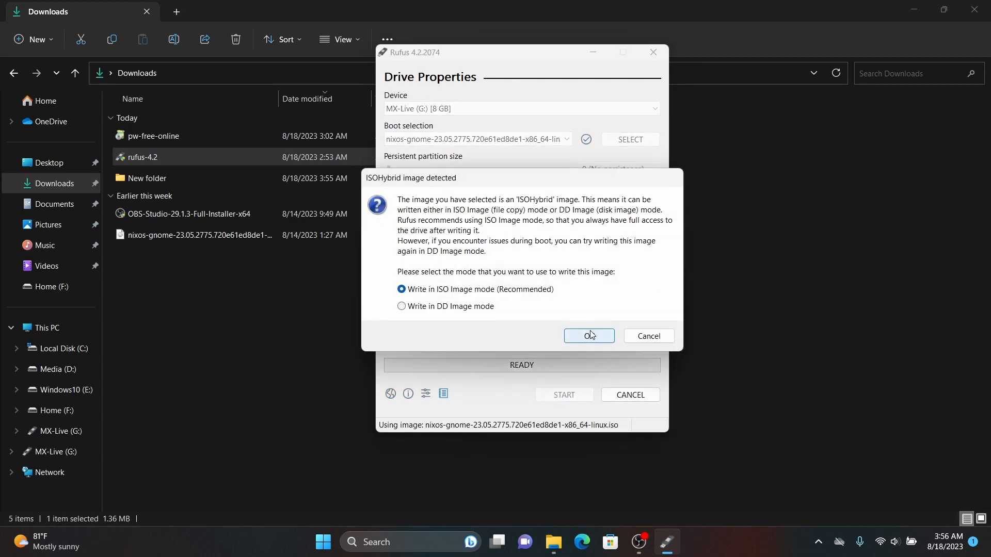
{"action": "left_click", "coordinate": [587, 336]}
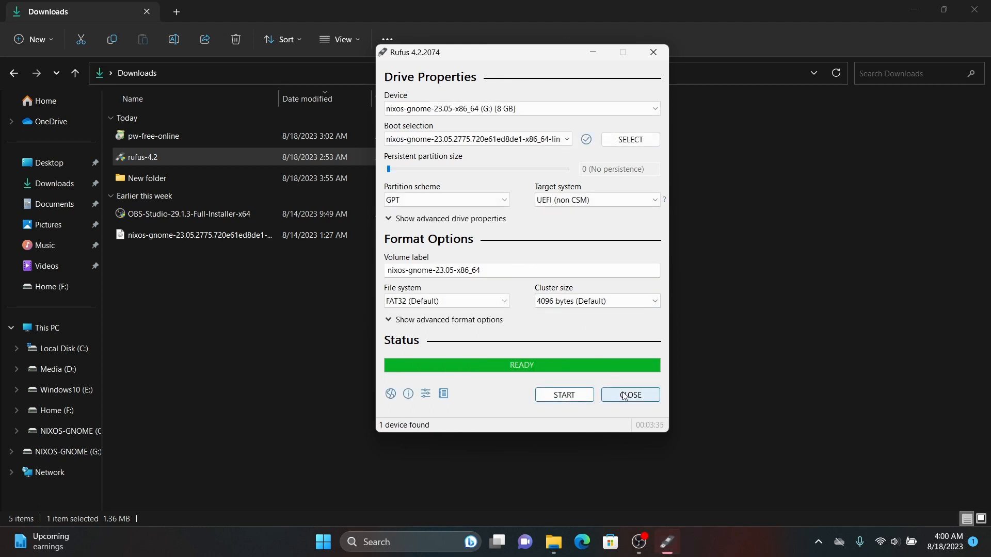
{"action": "left_click", "coordinate": [630, 394]}
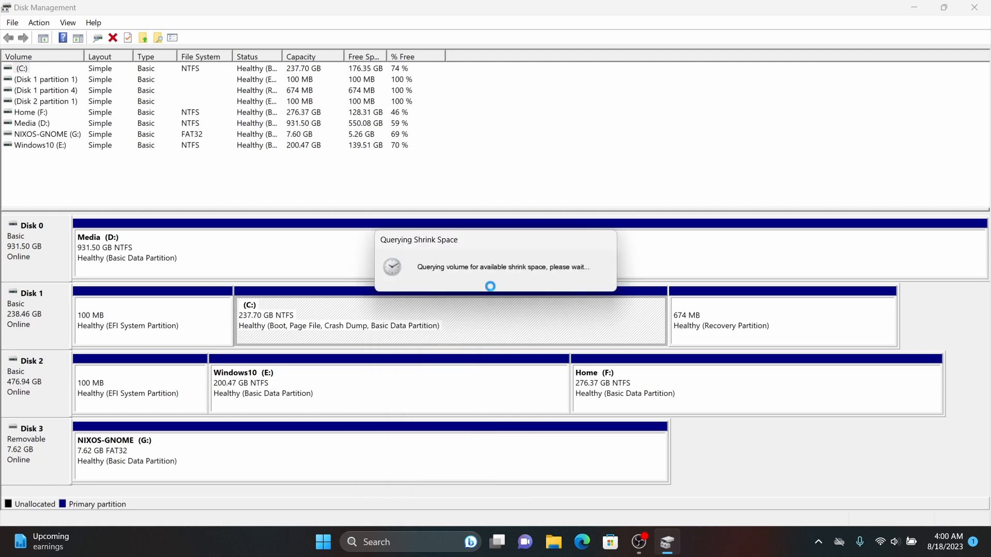
Shrink drive C: to 198.64 GB, leaving 39.06 GB unallocated on Disk 1
{"action": "type", "text": "400"}
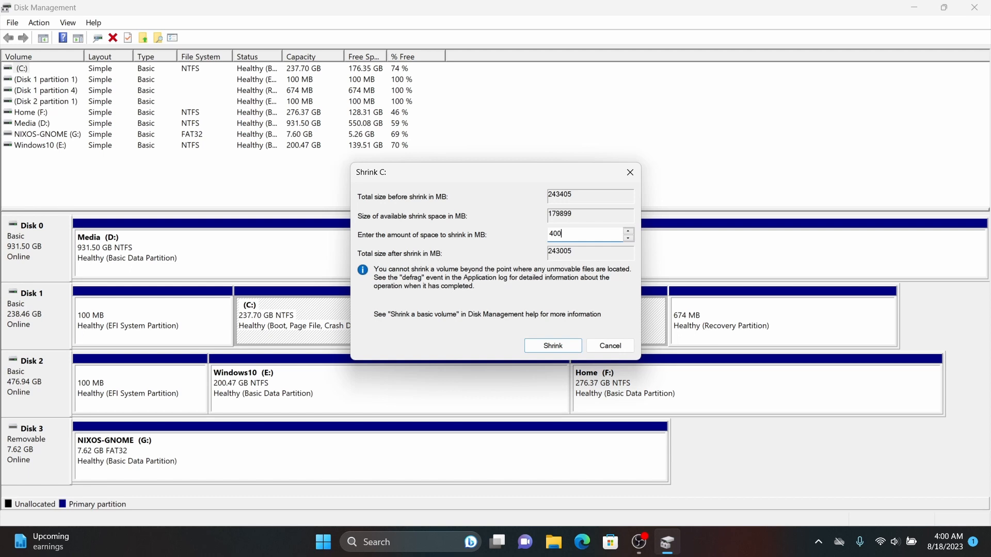
{"action": "left_click", "coordinate": [551, 346]}
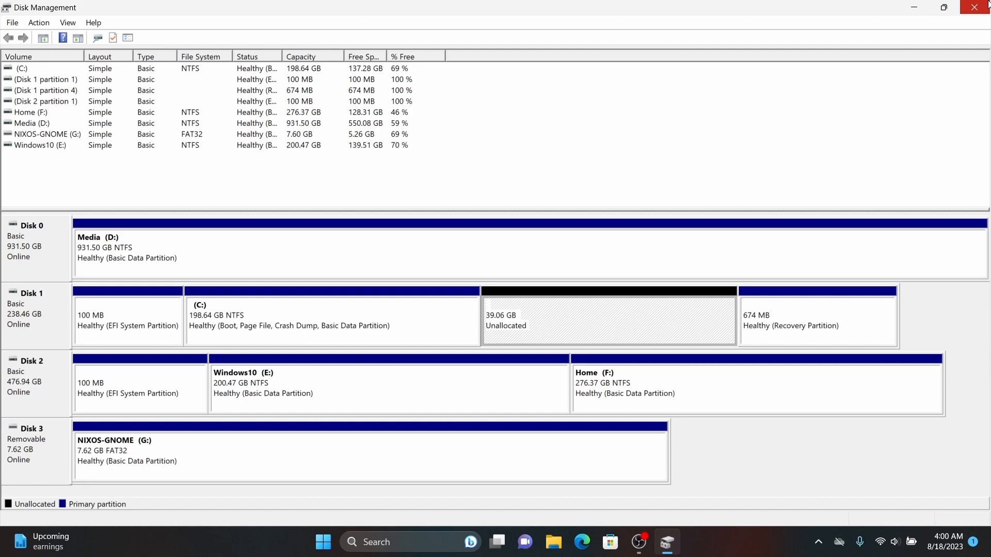
Restart Windows 11 from the Start menu power options to boot the live USB
{"action": "left_click", "coordinate": [336, 541]}
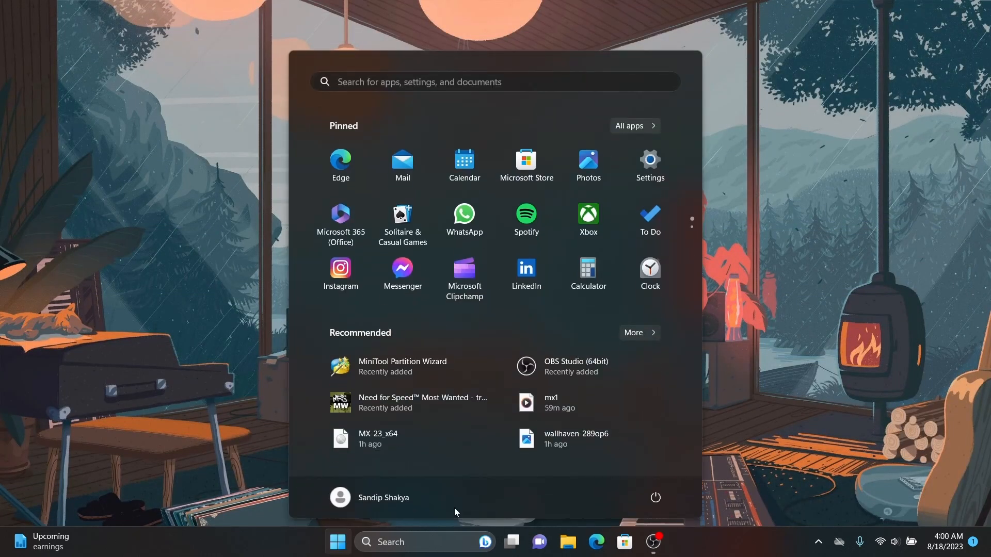
{"action": "left_click", "coordinate": [655, 497]}
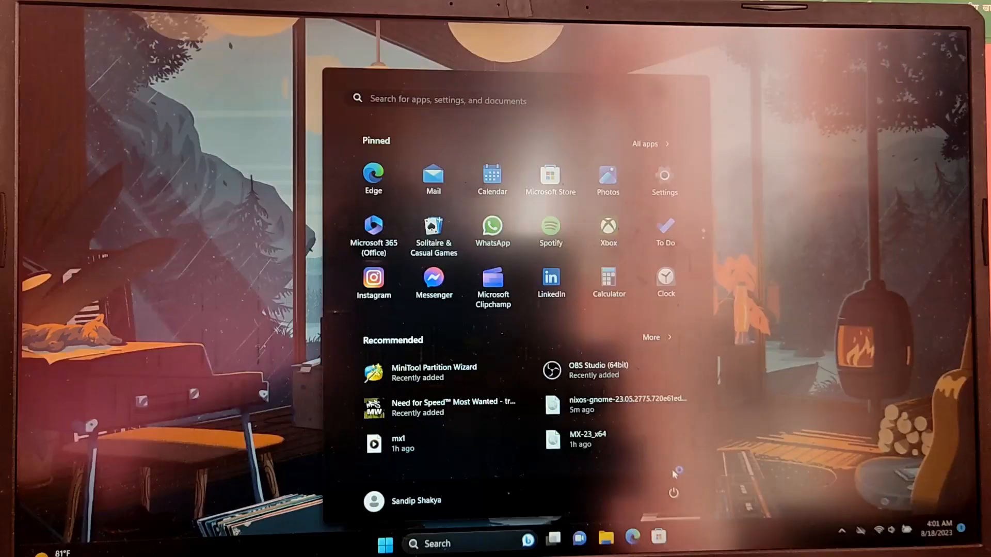
{"action": "left_click", "coordinate": [673, 492]}
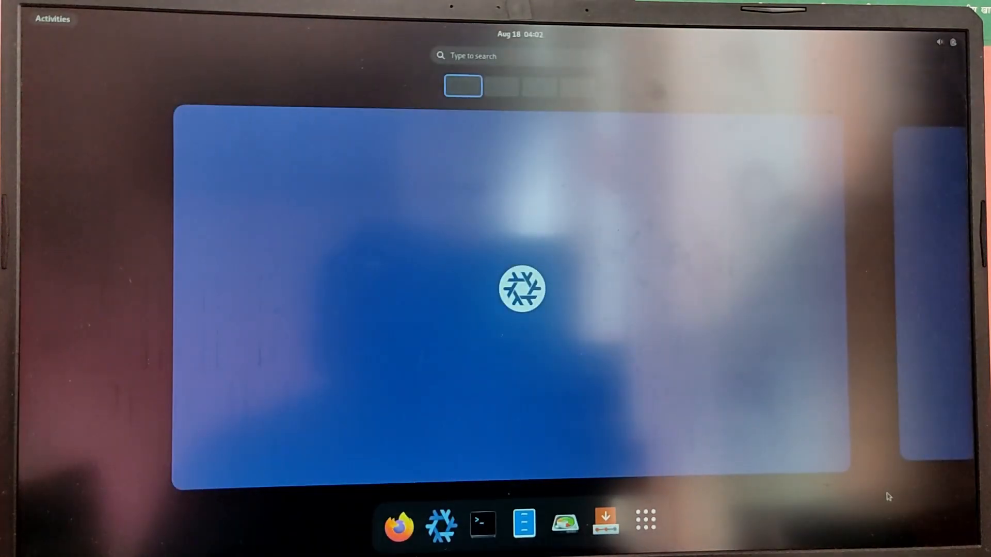
{"action": "mouse_move", "coordinate": [528, 403]}
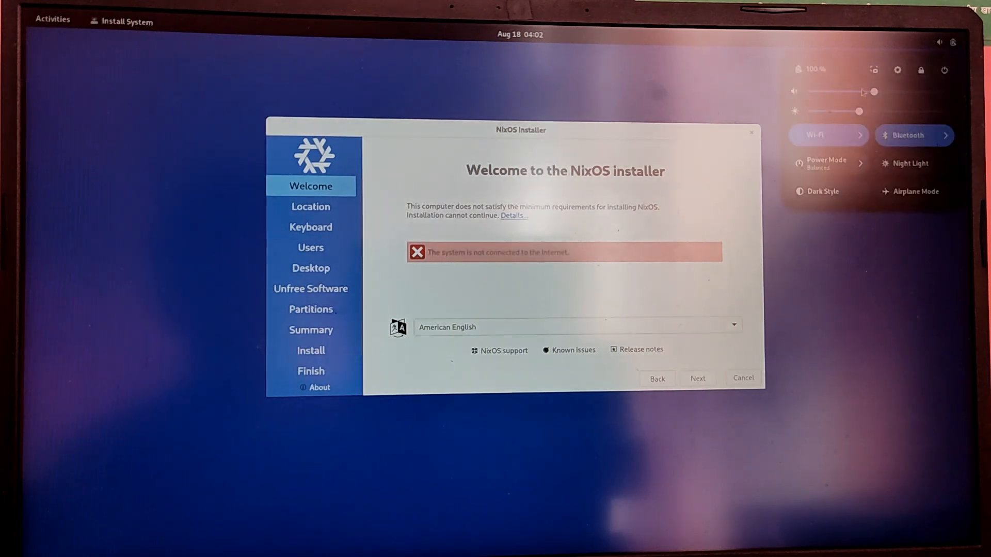
Join the GLX-5G Wi-Fi network with its password from the system menu
{"action": "left_click", "coordinate": [815, 135]}
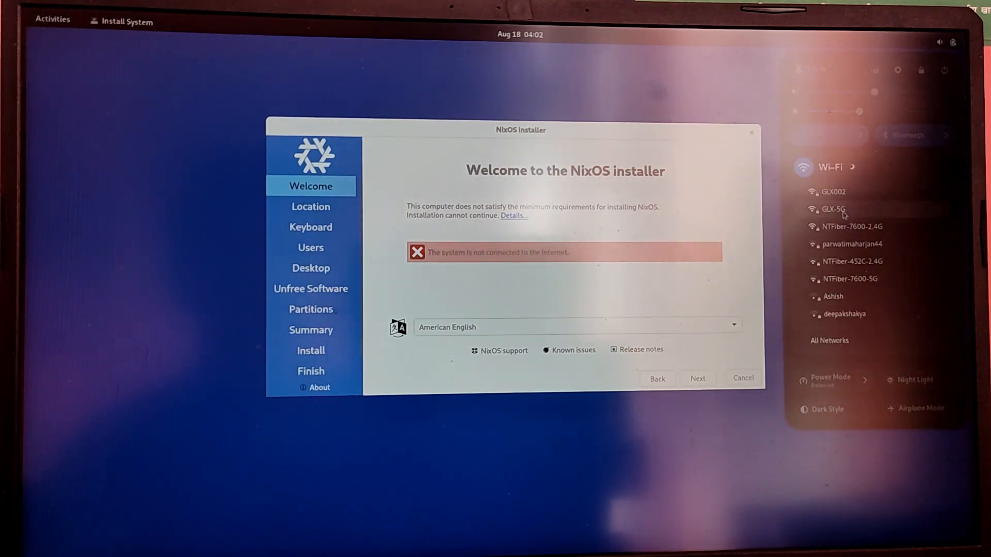
{"action": "left_click", "coordinate": [833, 209]}
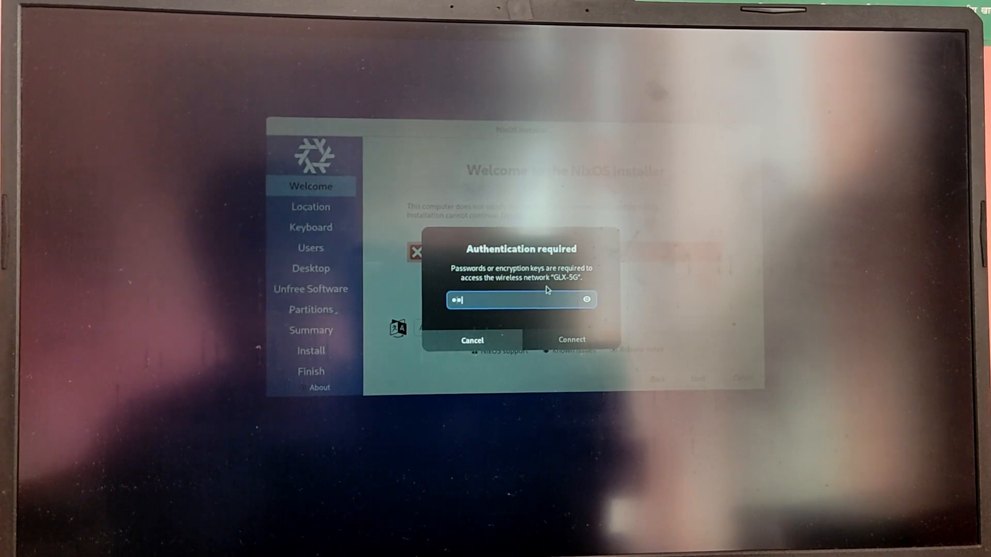
{"action": "type", "text": "password"}
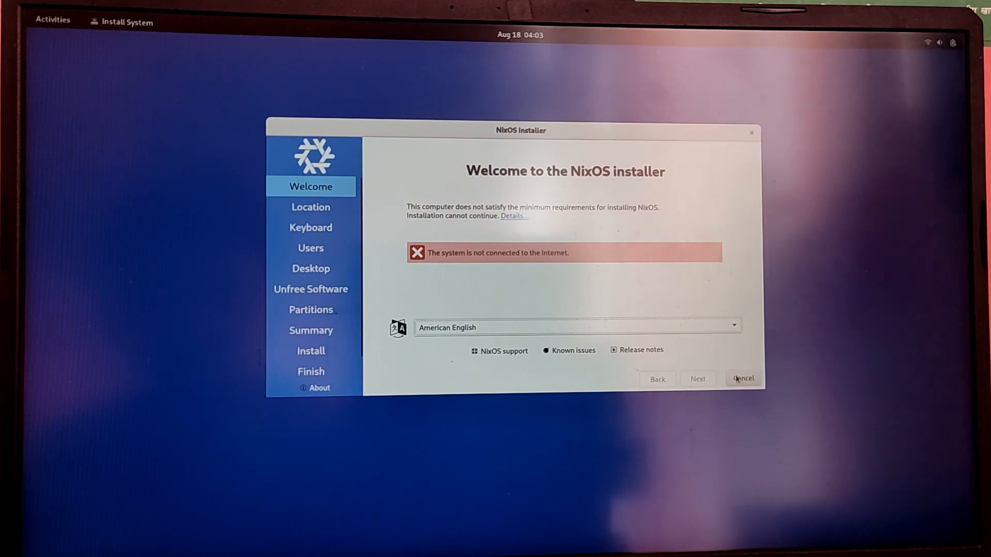
Quit the installer showing the internet error and relaunch Install System from the dock
{"action": "left_click", "coordinate": [742, 379]}
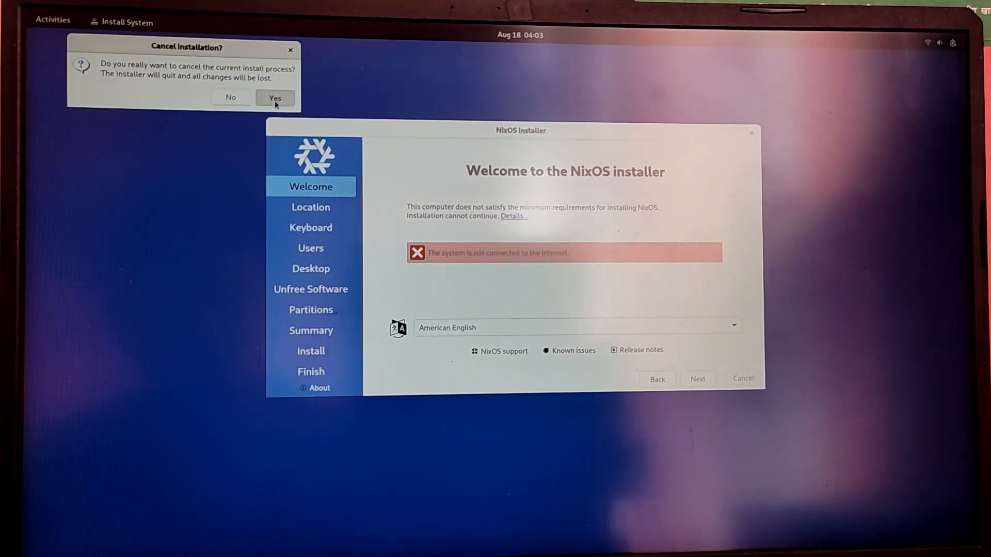
{"action": "left_click", "coordinate": [274, 97]}
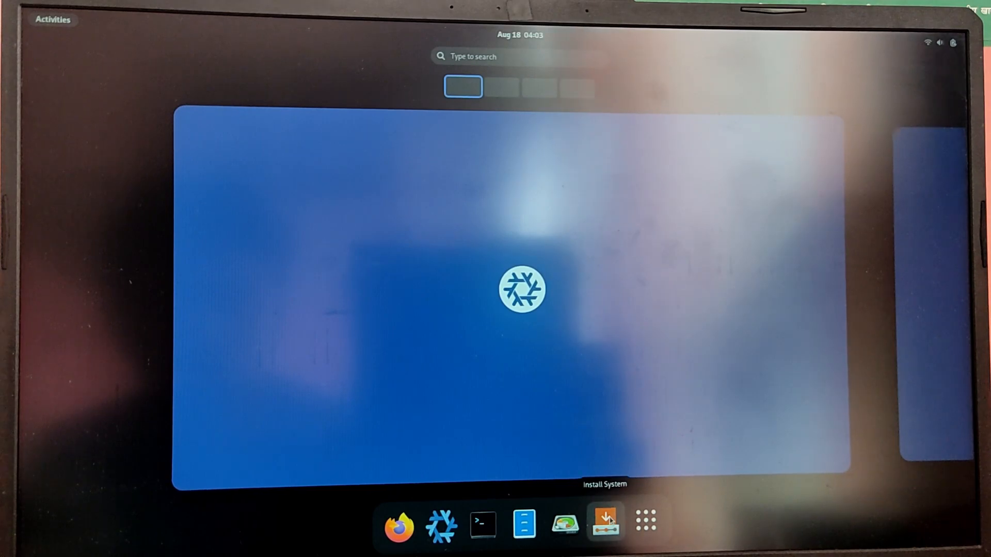
{"action": "left_click", "coordinate": [604, 522]}
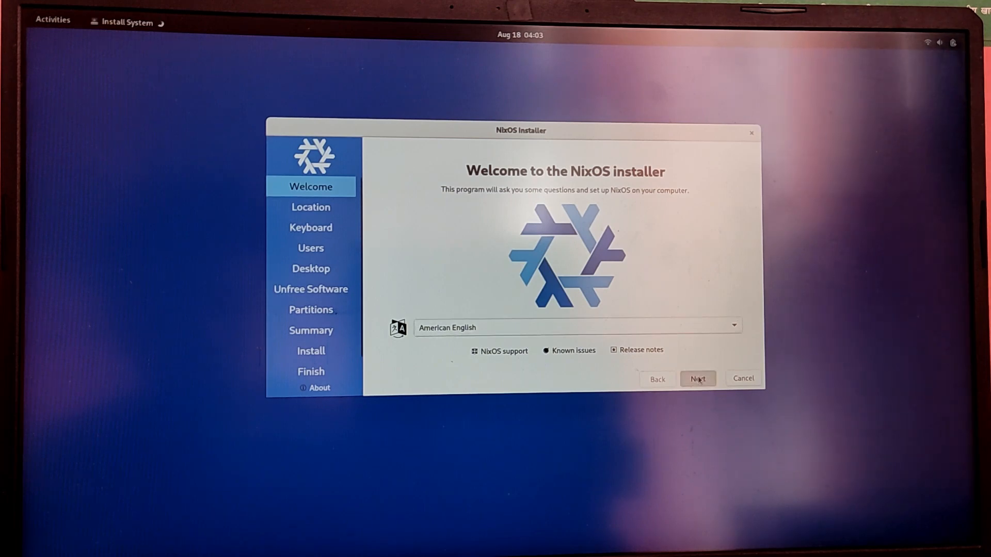
Keep Asia/Kathmandu and English (US) and continue to the Users page
{"action": "left_click", "coordinate": [698, 377]}
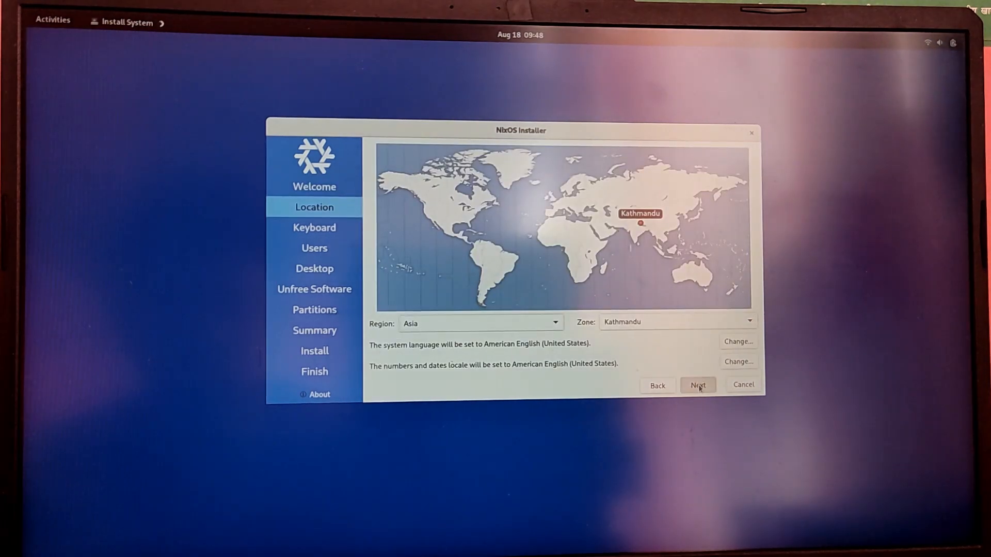
{"action": "left_click", "coordinate": [698, 385]}
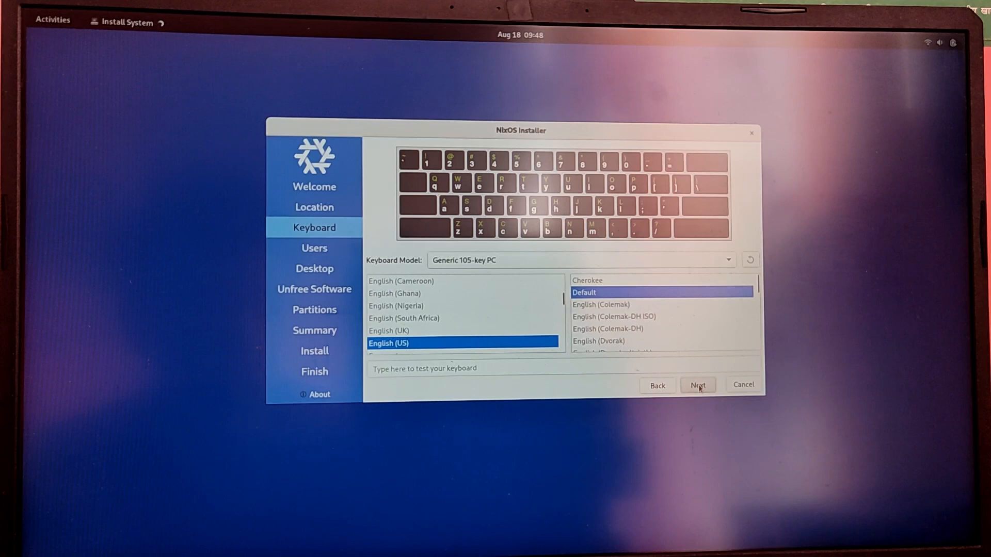
{"action": "left_click", "coordinate": [697, 385]}
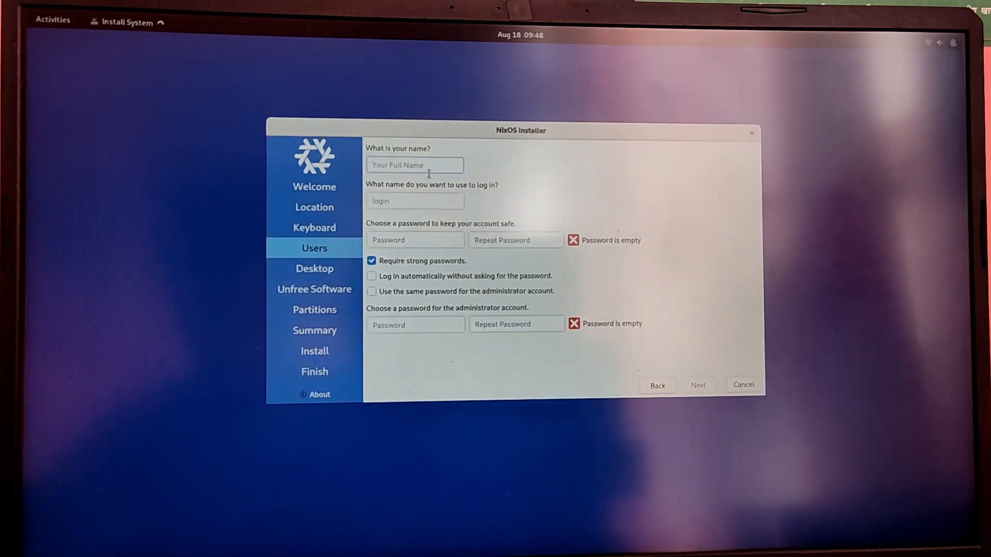
Create user 'sandip' with one password shared with the administrator account
{"action": "type", "text": "sandip"}
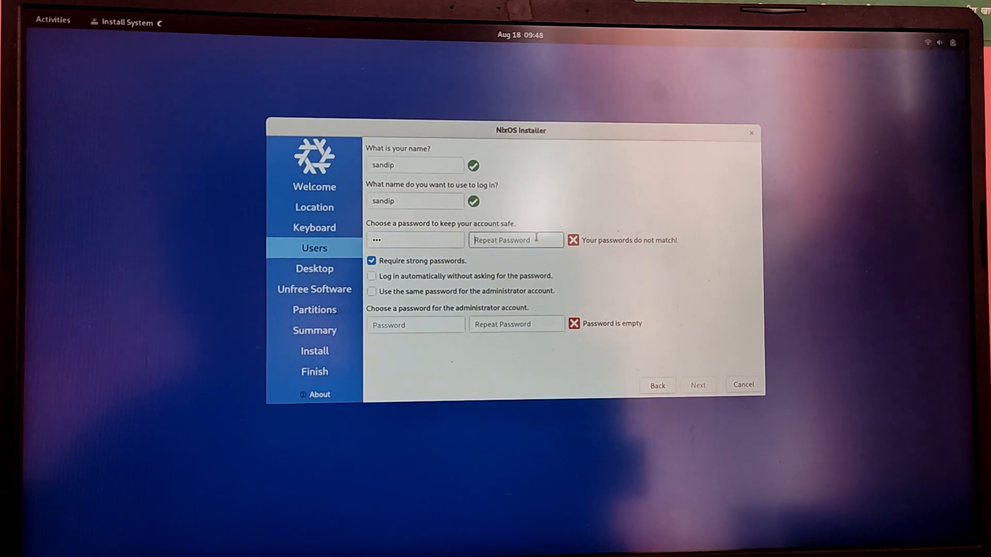
{"action": "left_click", "coordinate": [371, 291]}
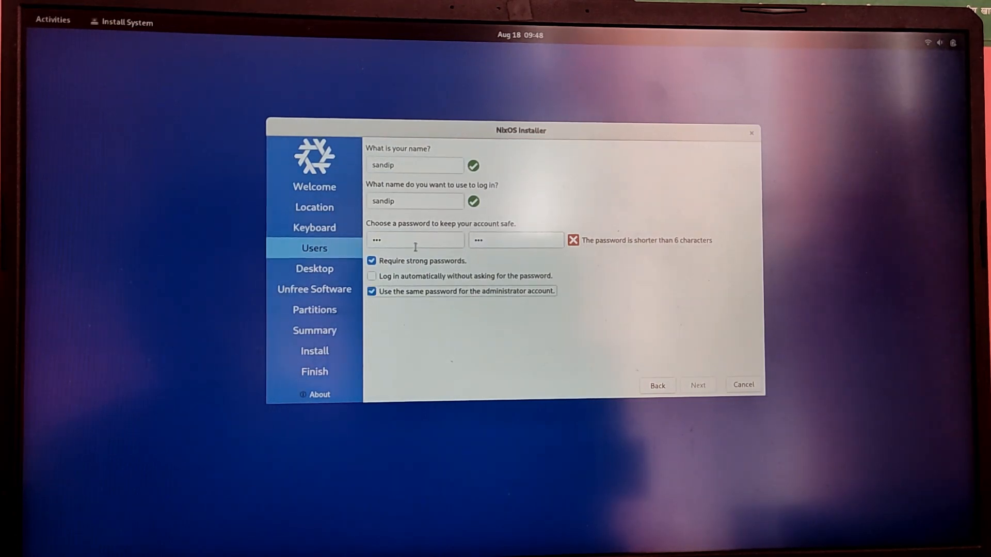
{"action": "left_click", "coordinate": [371, 261]}
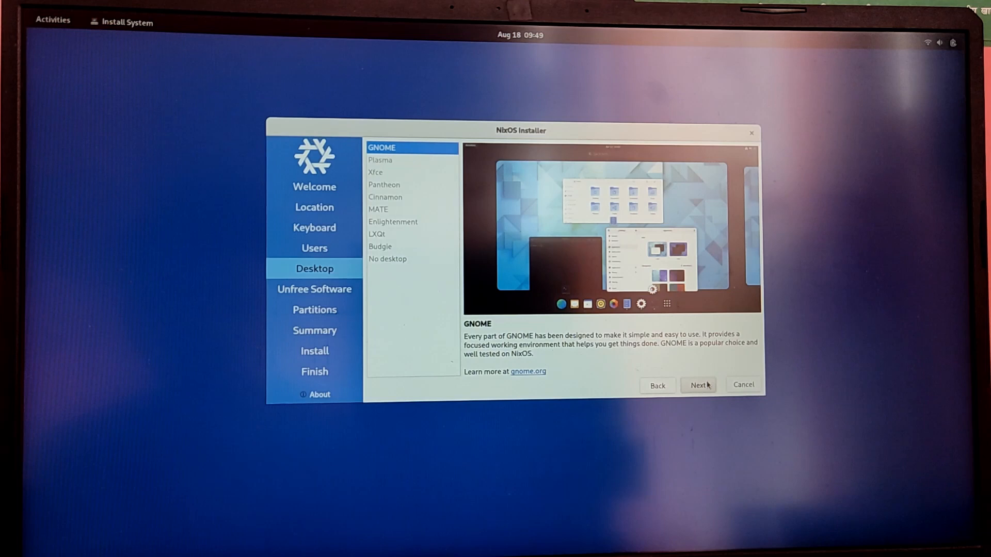
Preview Xfce, keep GNOME as the desktop and continue to the unfree step
{"action": "left_click", "coordinate": [375, 172]}
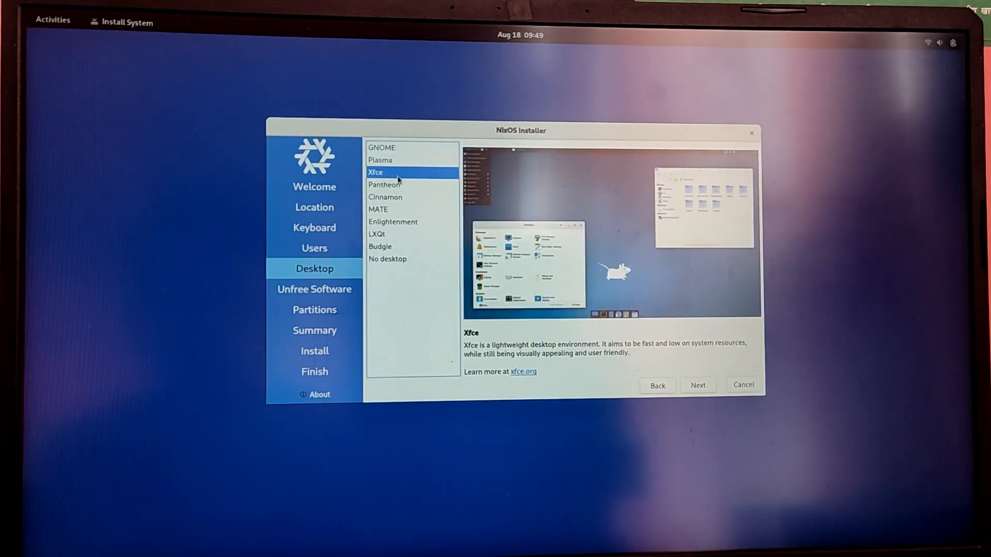
{"action": "left_click", "coordinate": [381, 147]}
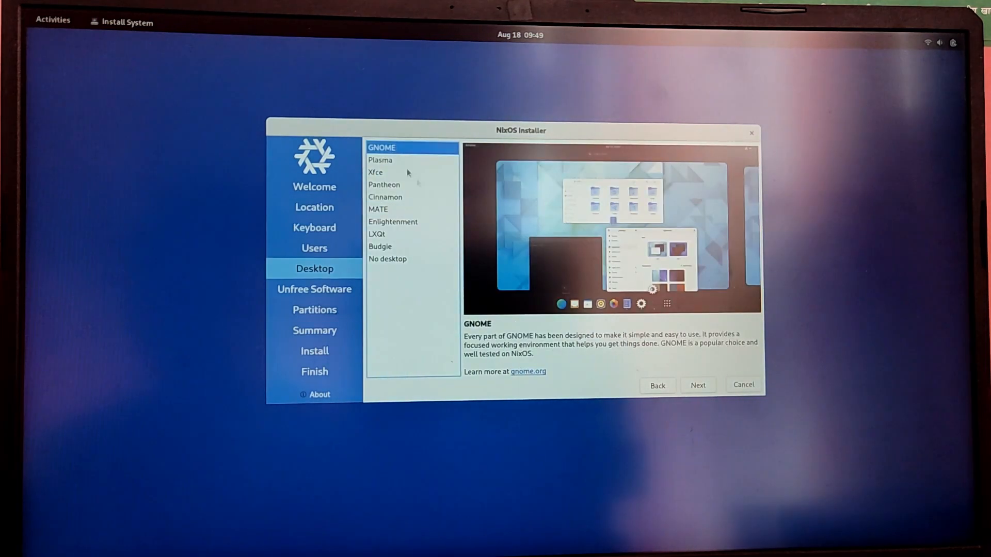
{"action": "left_click", "coordinate": [697, 385]}
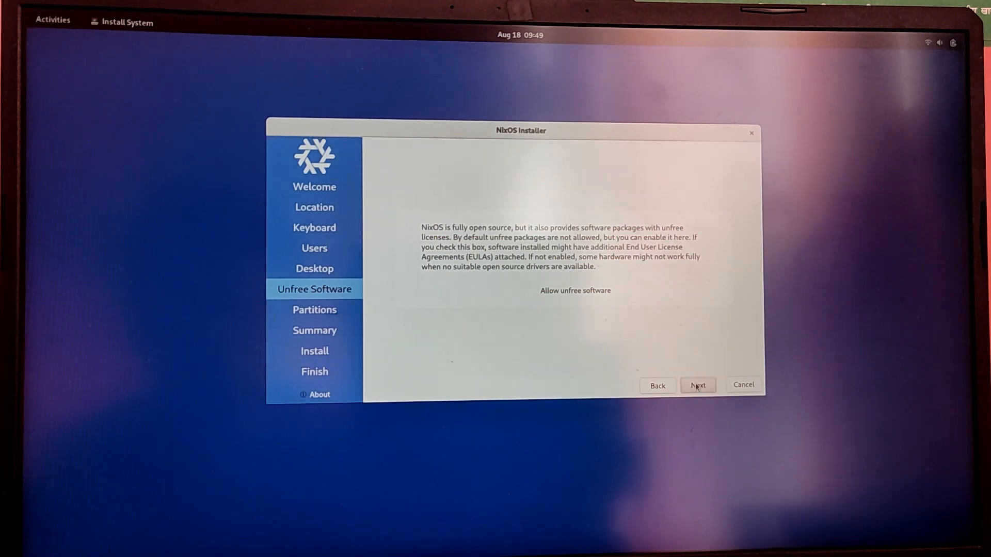
Allow unfree software and continue to the partitioning step
{"action": "left_click", "coordinate": [530, 291]}
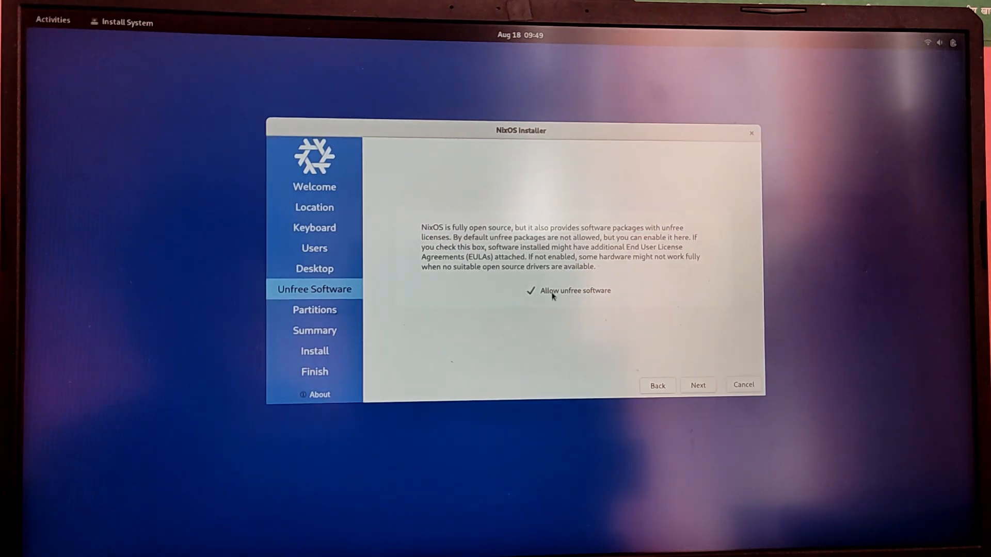
{"action": "left_click", "coordinate": [698, 385]}
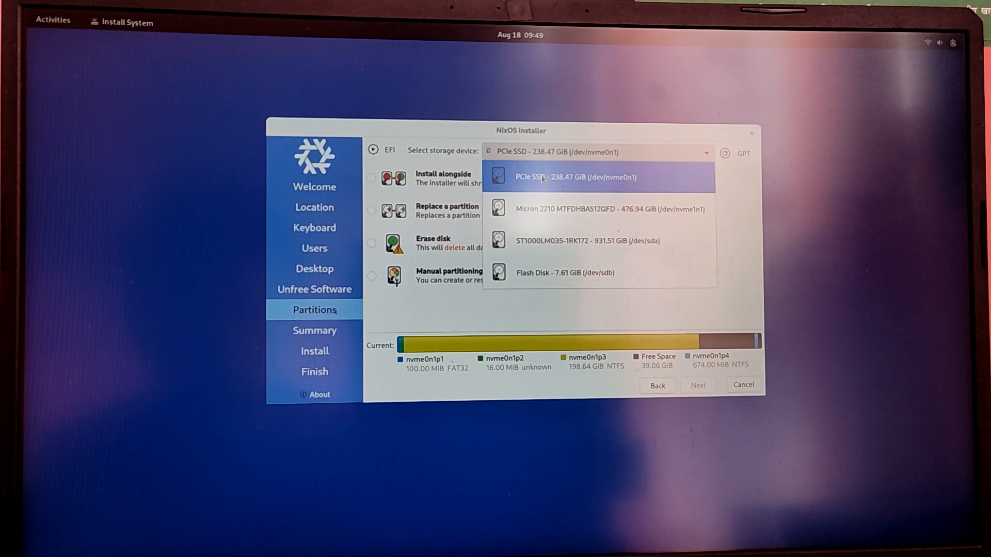
Target the 39.06 GiB free space on the 238.47 GiB PCIe SSD and reach the summary
{"action": "left_click", "coordinate": [371, 211]}
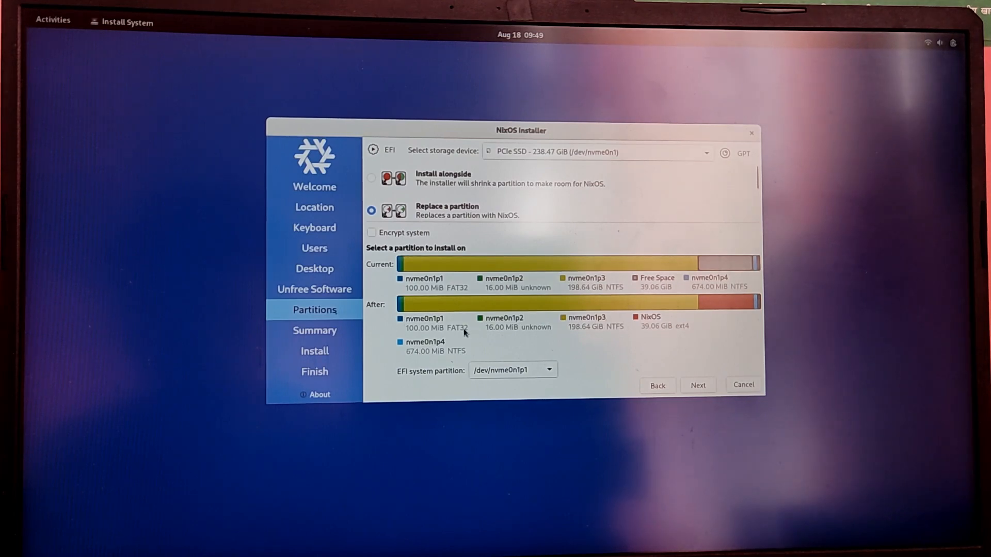
{"action": "mouse_move", "coordinate": [661, 348]}
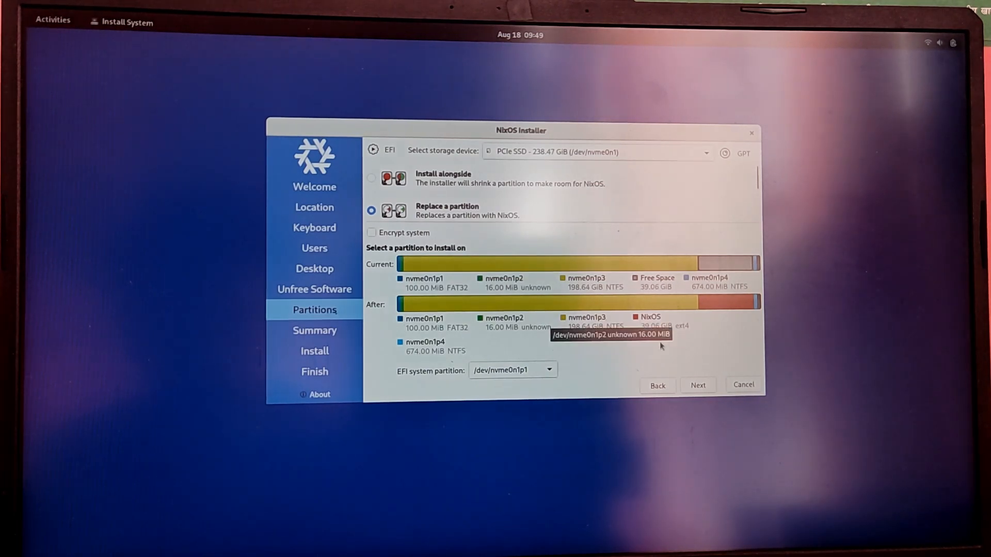
{"action": "mouse_move", "coordinate": [684, 366]}
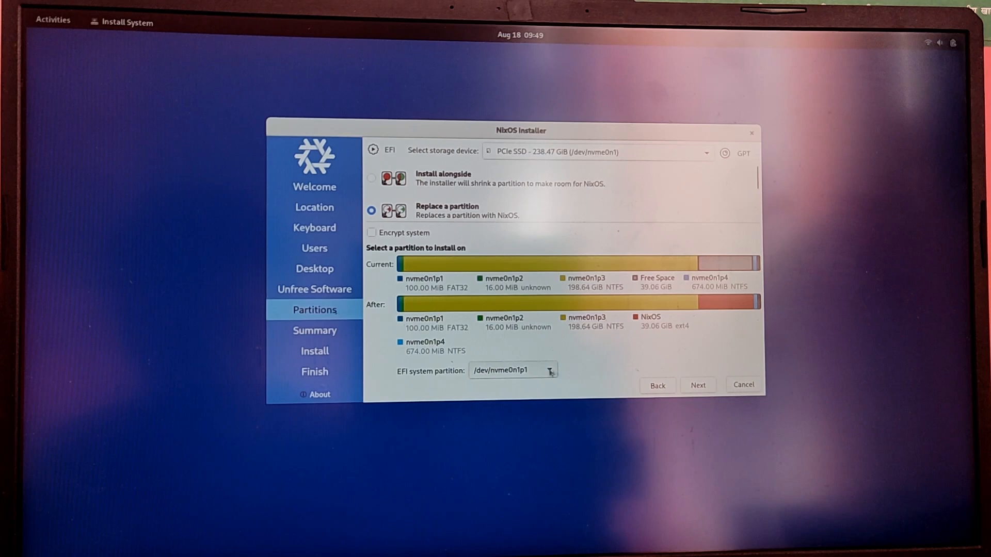
{"action": "left_click", "coordinate": [697, 385]}
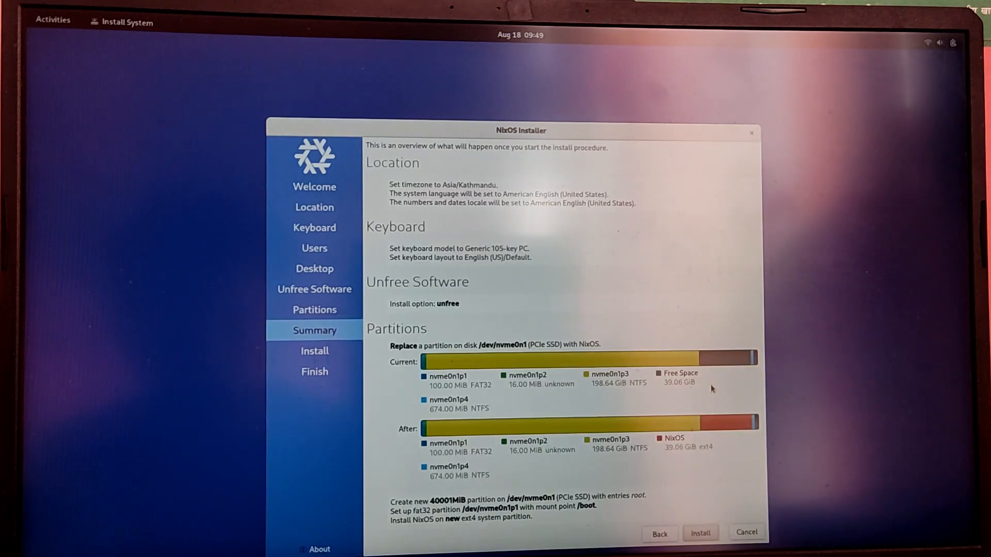
Start the installation from the Summary page and let it run to completion
{"action": "left_click", "coordinate": [700, 532]}
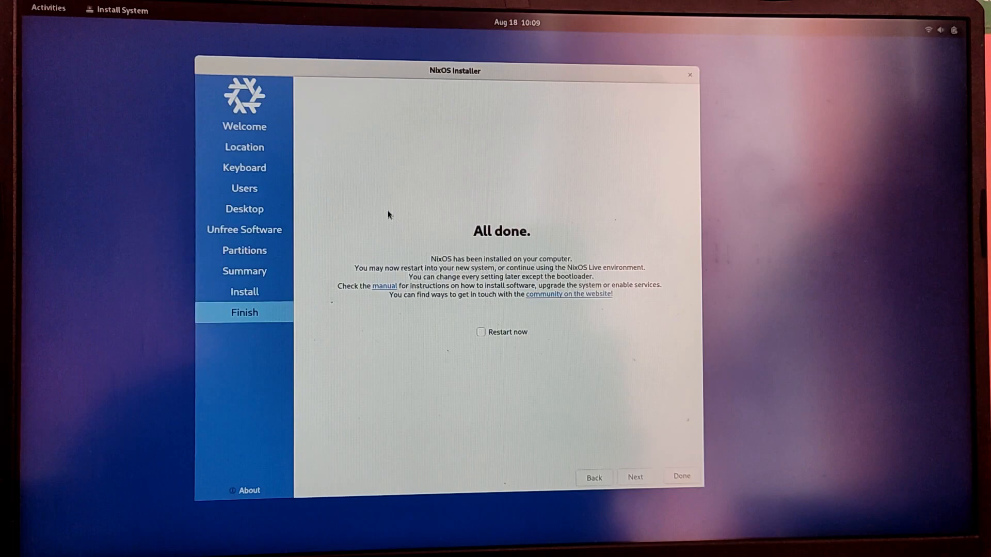
Enable 'Restart now' and finish the installer so the machine reboots into NixOS
{"action": "left_click", "coordinate": [480, 332]}
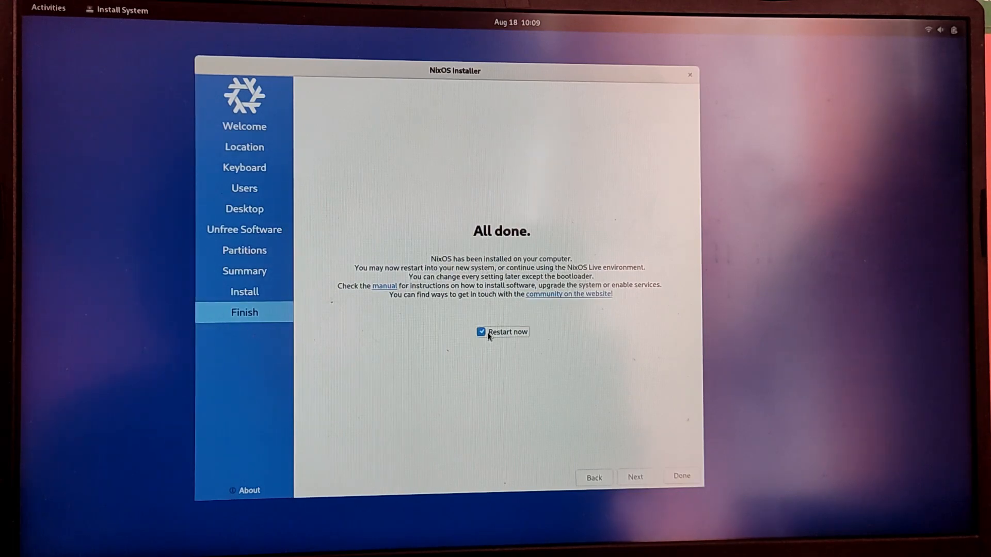
{"action": "left_click", "coordinate": [681, 476]}
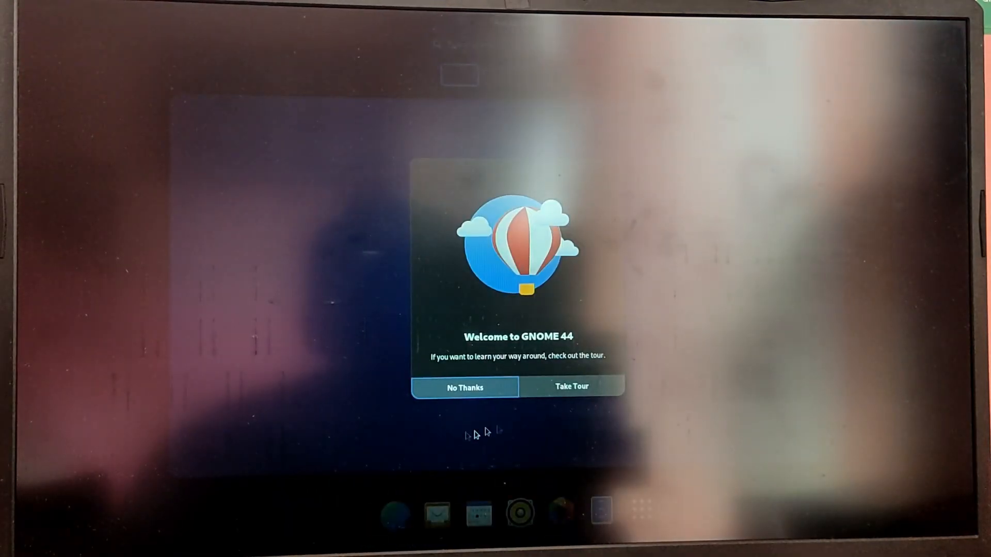
Decline the GNOME tour and request a restart from the system menu's Power Off options
{"action": "left_click", "coordinate": [464, 387]}
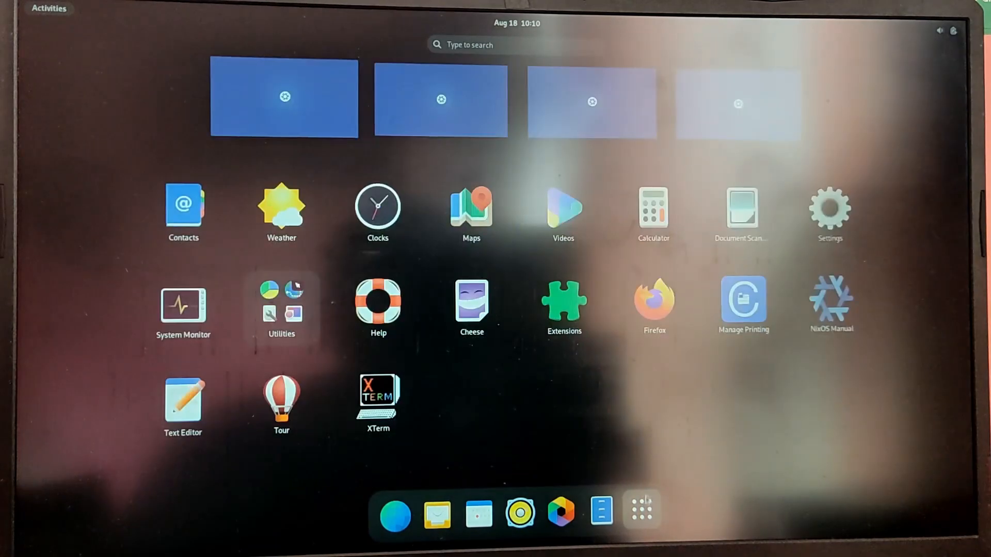
{"action": "left_click", "coordinate": [953, 30]}
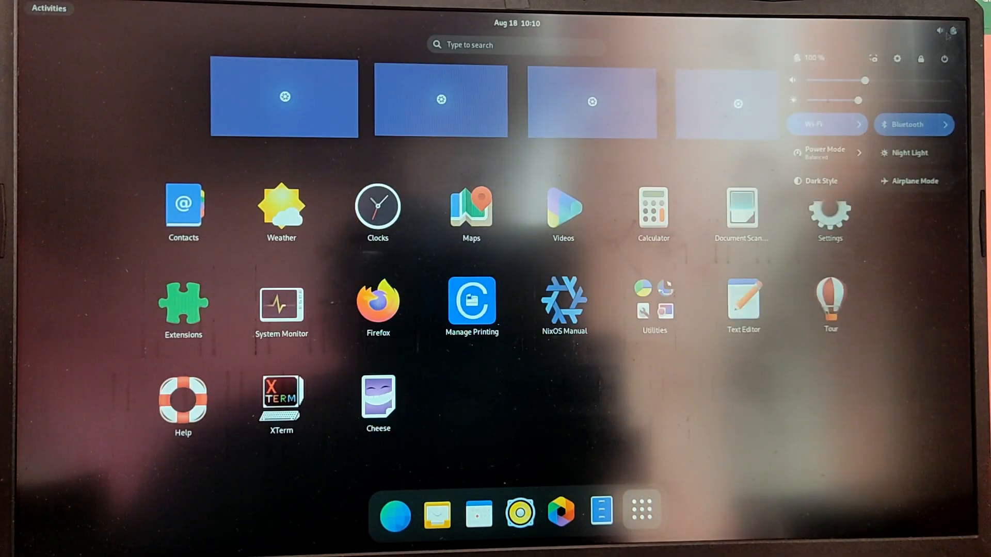
{"action": "left_click", "coordinate": [945, 57]}
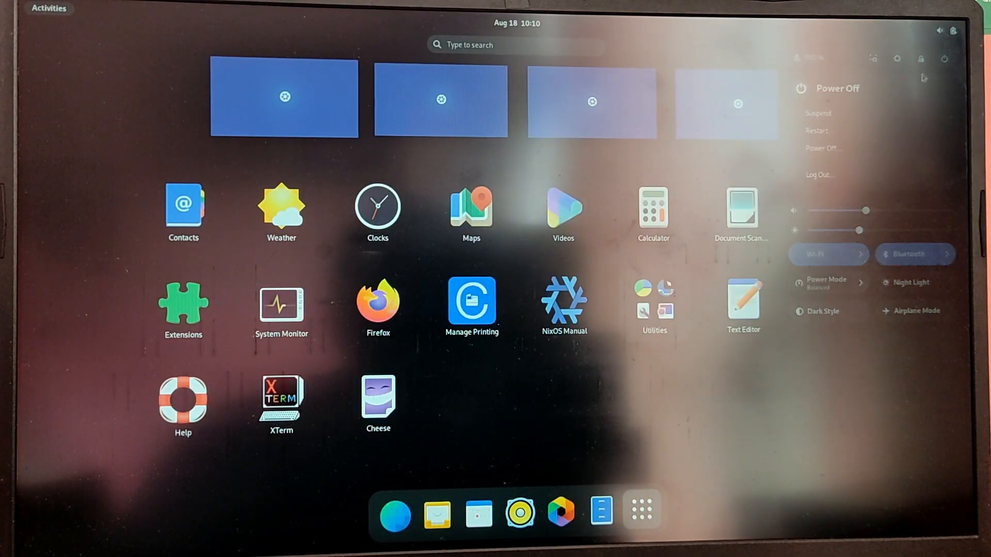
{"action": "left_click", "coordinate": [816, 130]}
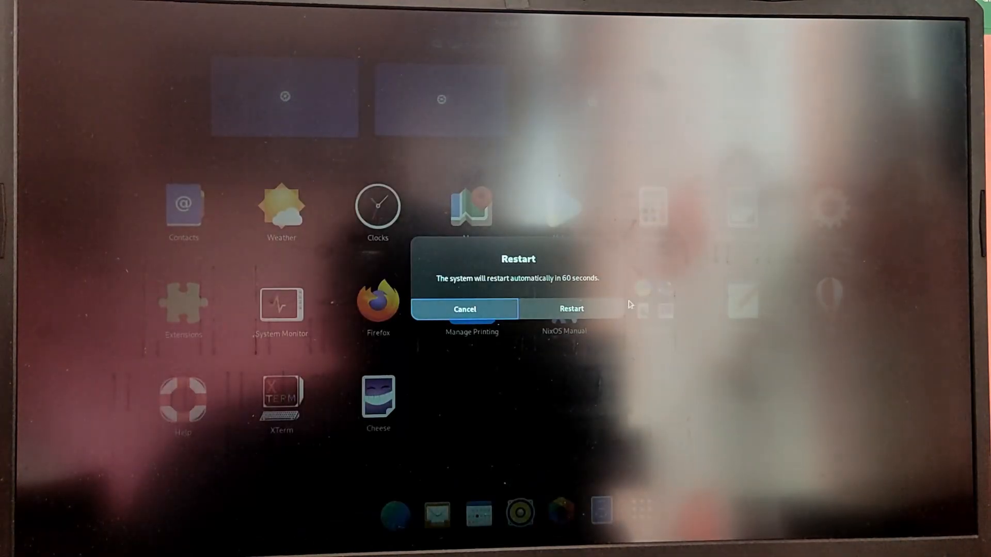